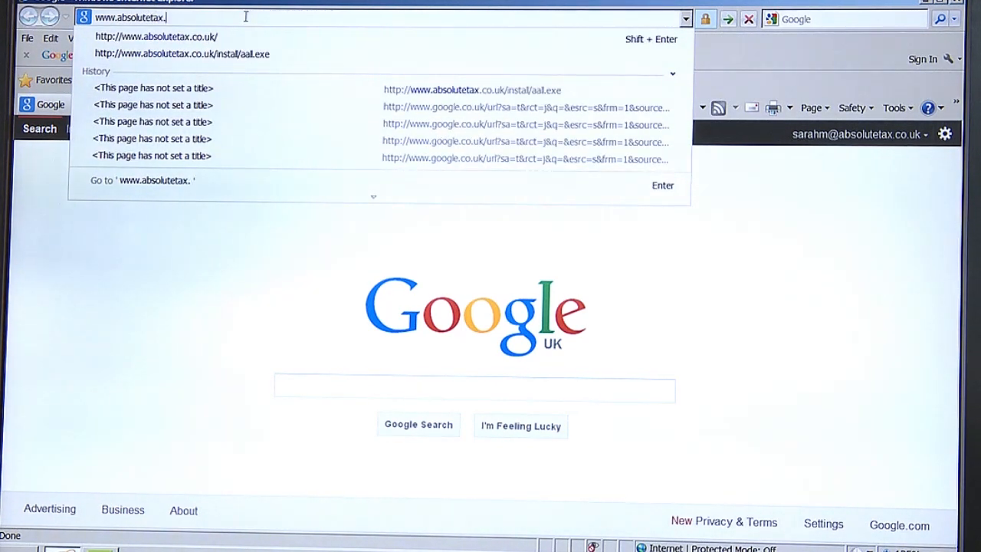
Step: Go to absolutetax.co.uk and open the 'Doing your own return' product page
type("co.uk/")
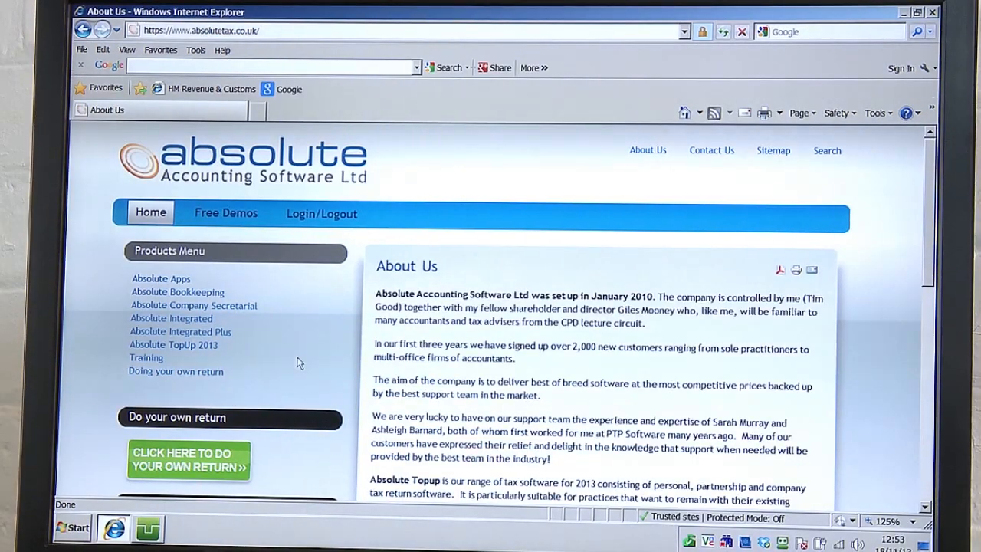
mouse_move(175, 371)
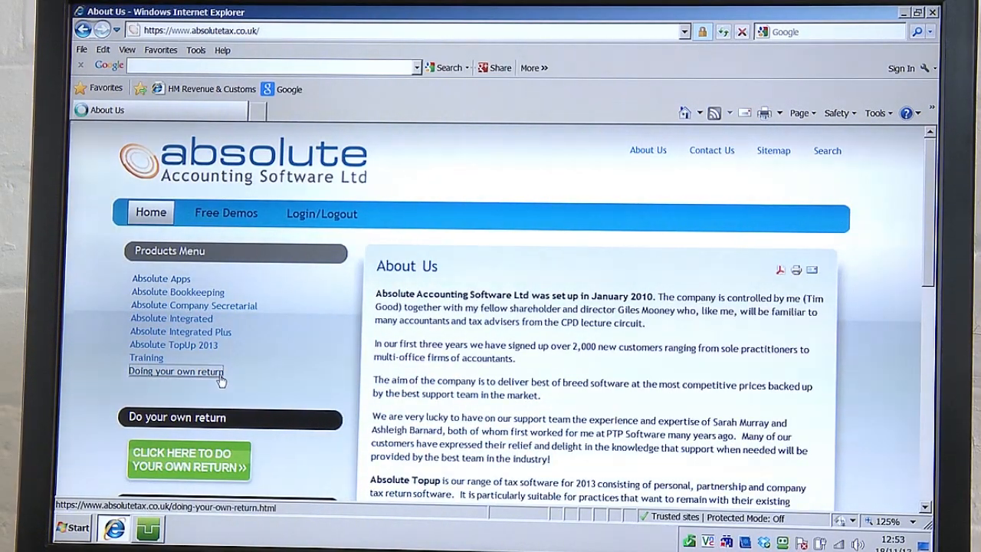
left_click(176, 371)
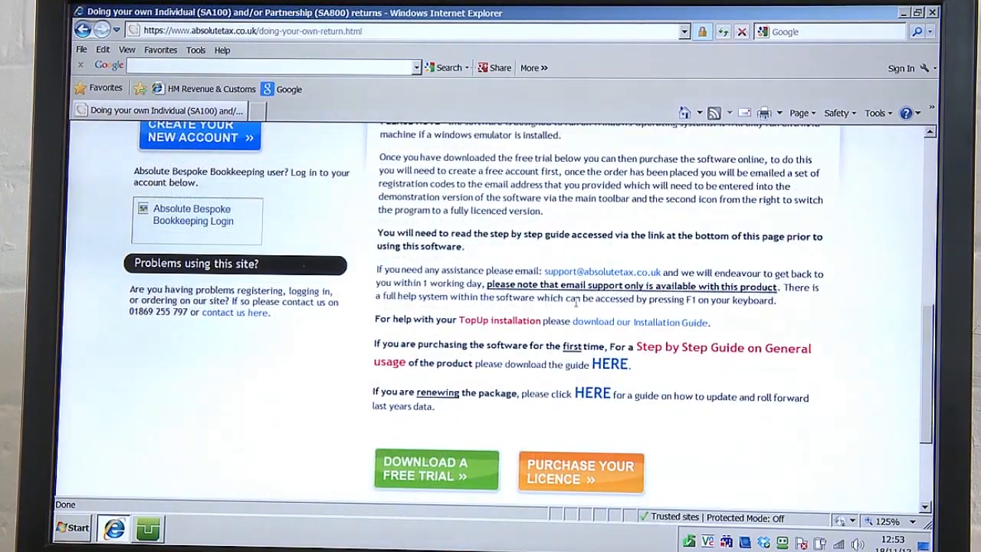
scroll("down", 3)
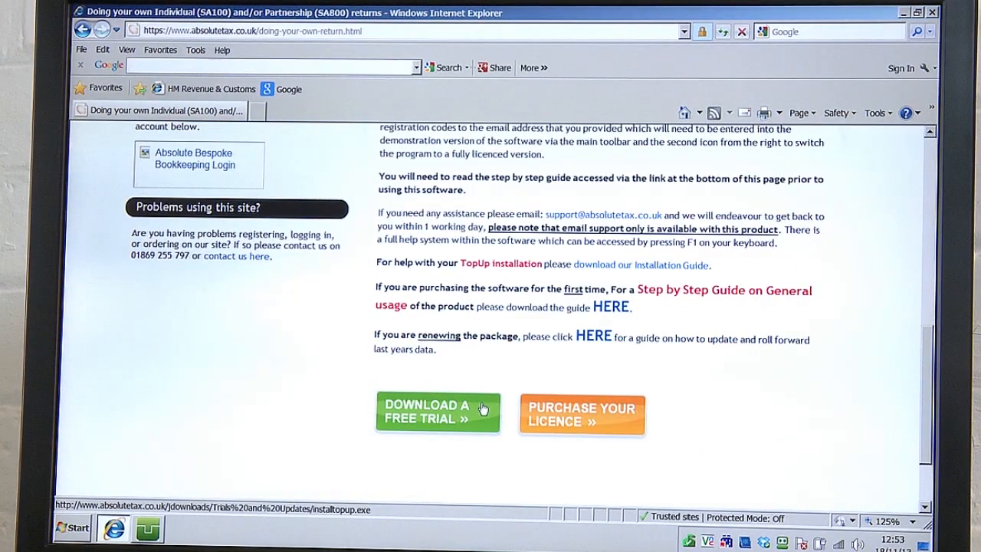
Step: Download the free trial installer installtopup.exe and save it to the Desktop
left_click(437, 412)
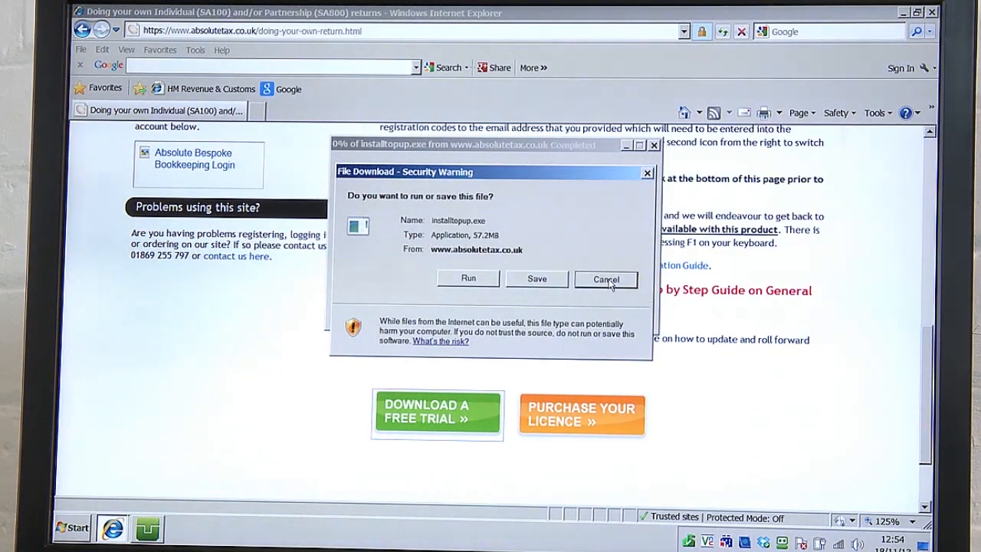
left_click(536, 278)
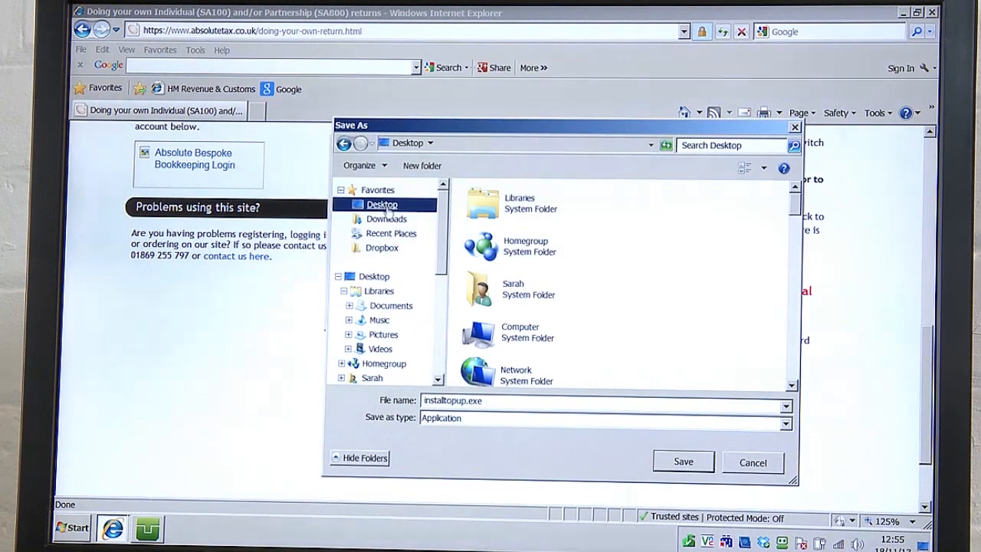
mouse_move(678, 473)
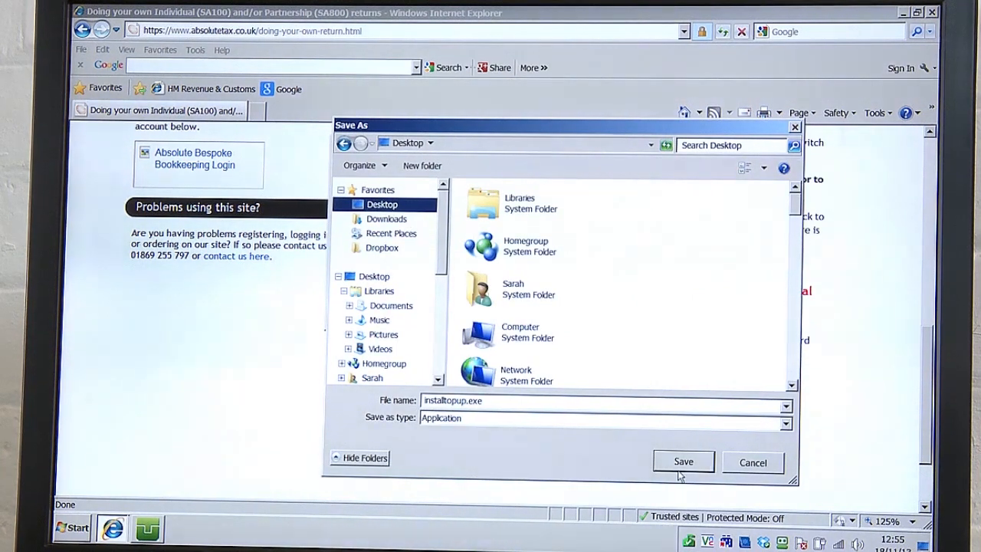
left_click(682, 461)
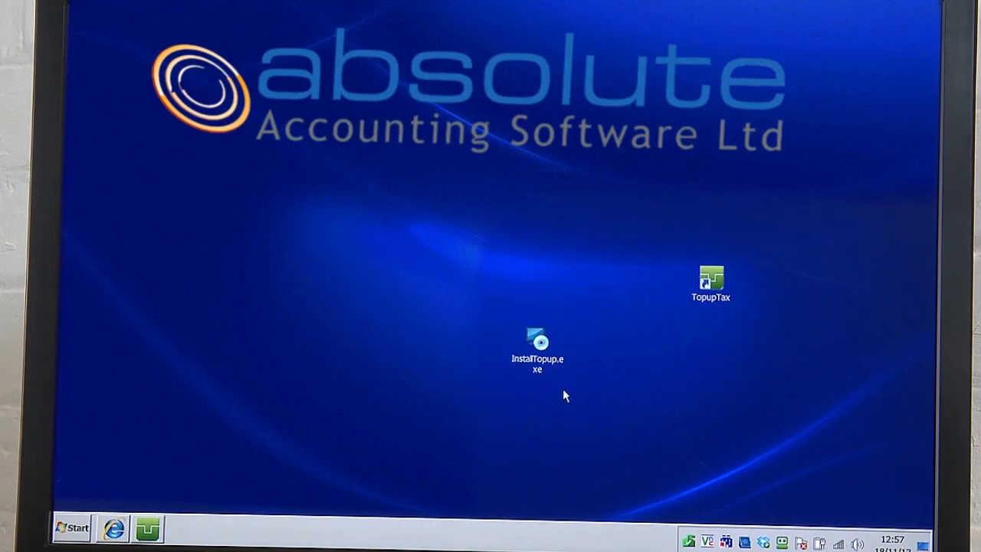
mouse_move(538, 343)
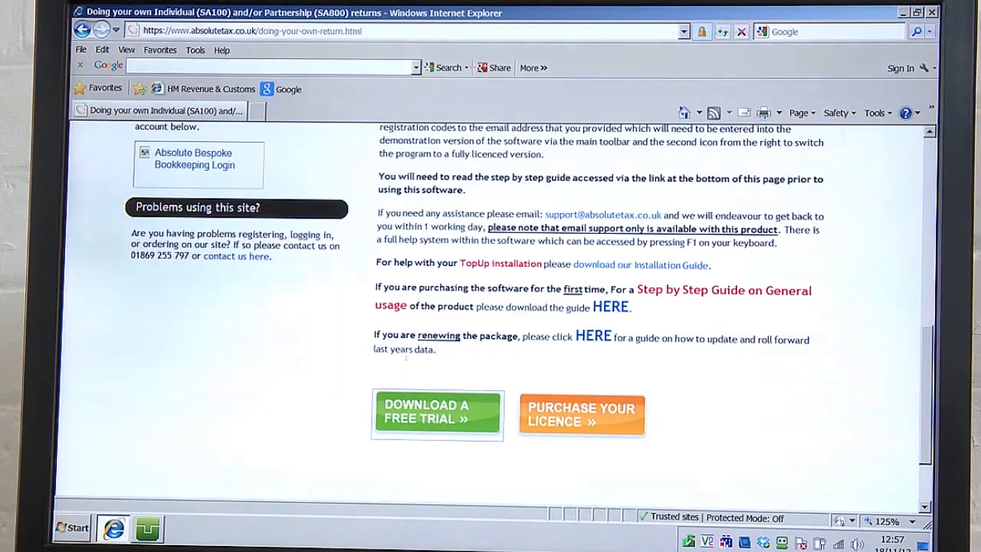
mouse_move(578, 414)
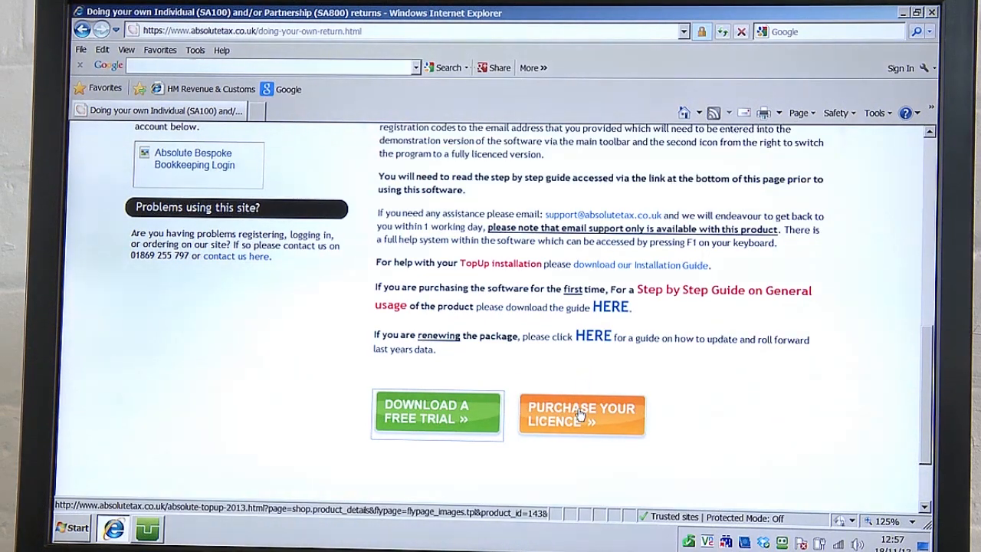
Step: Add Absolute TopUp Tax Non-Commercial with 5 licences (£25.00) to the order
left_click(580, 413)
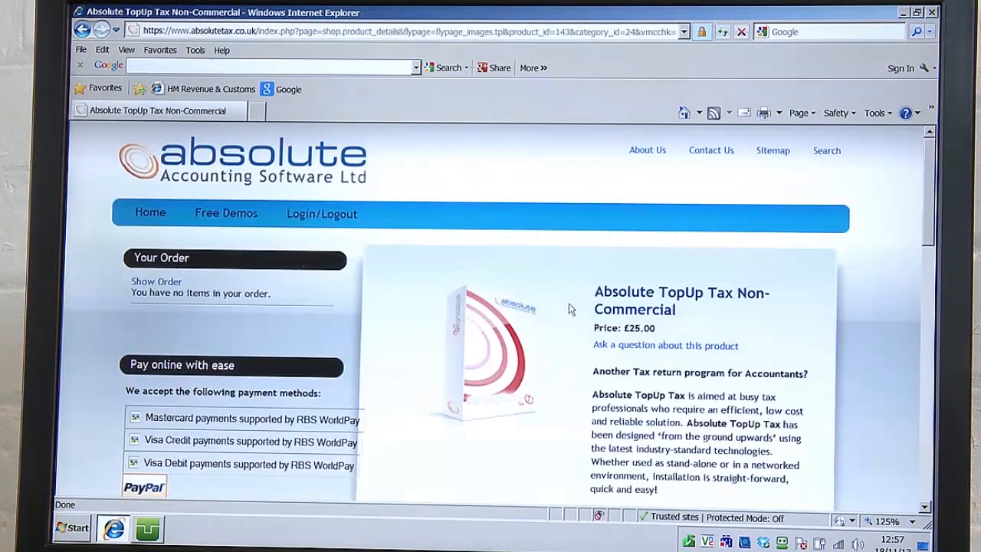
scroll("down", 3)
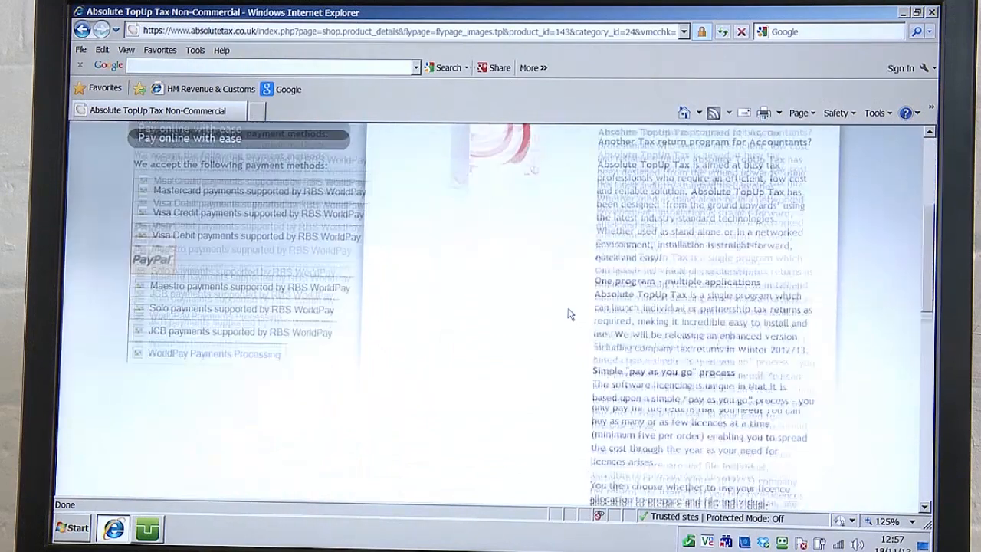
scroll("down", 3)
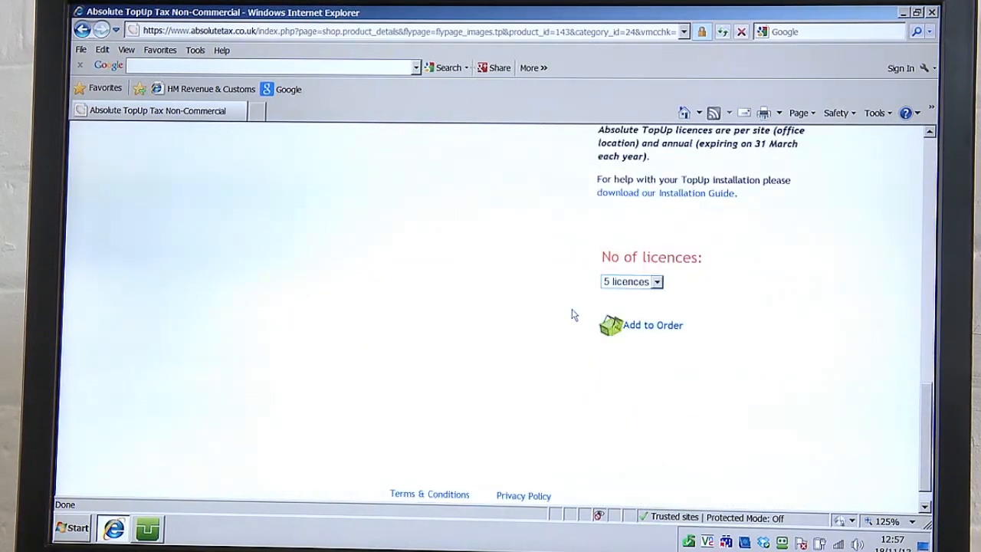
scroll("up", 3)
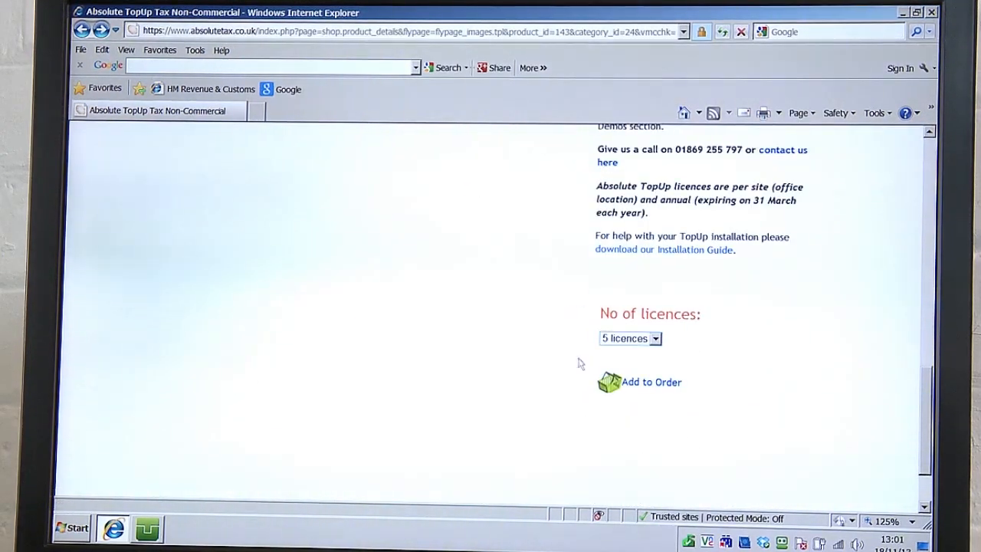
scroll("up", 3)
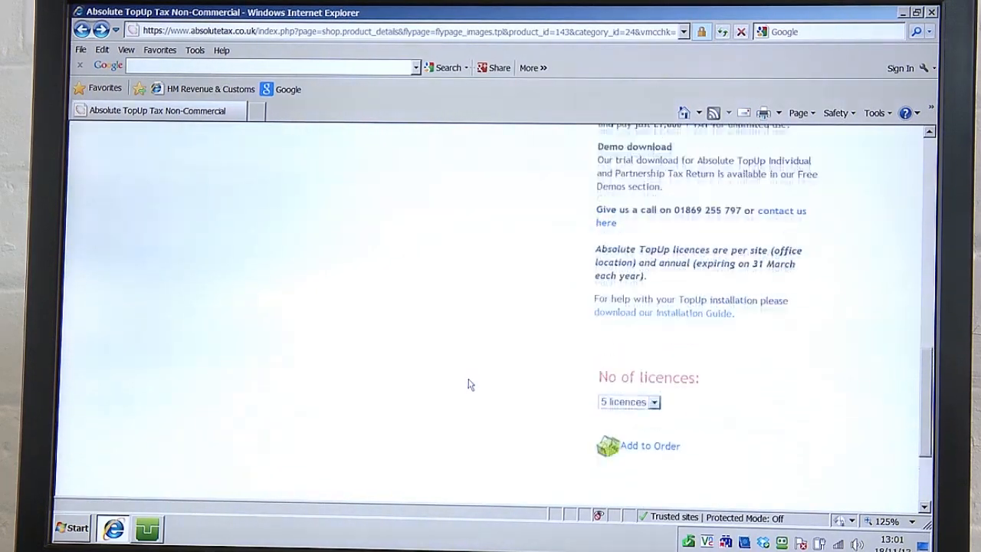
scroll("up", 3)
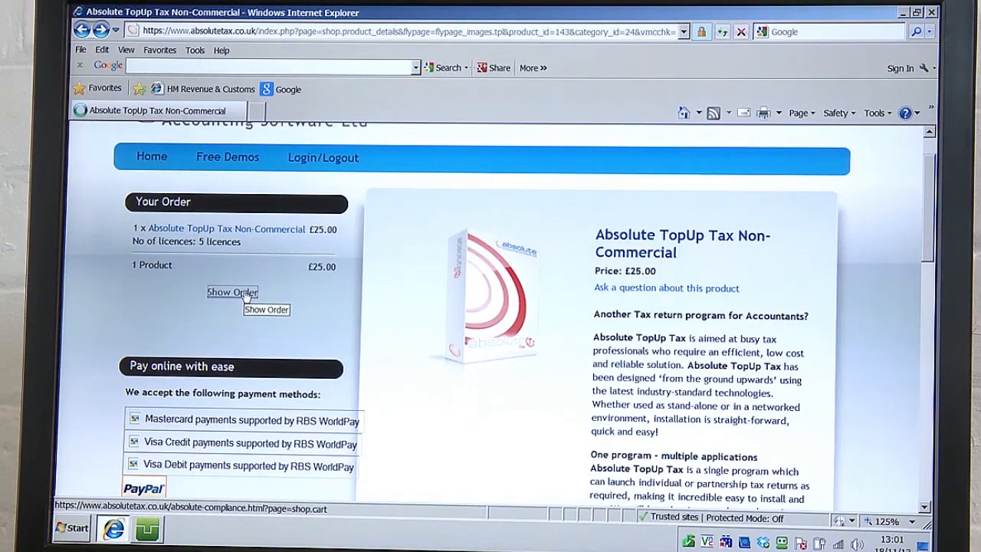
Step: Check out the order as a new customer and review the billing information form
left_click(232, 291)
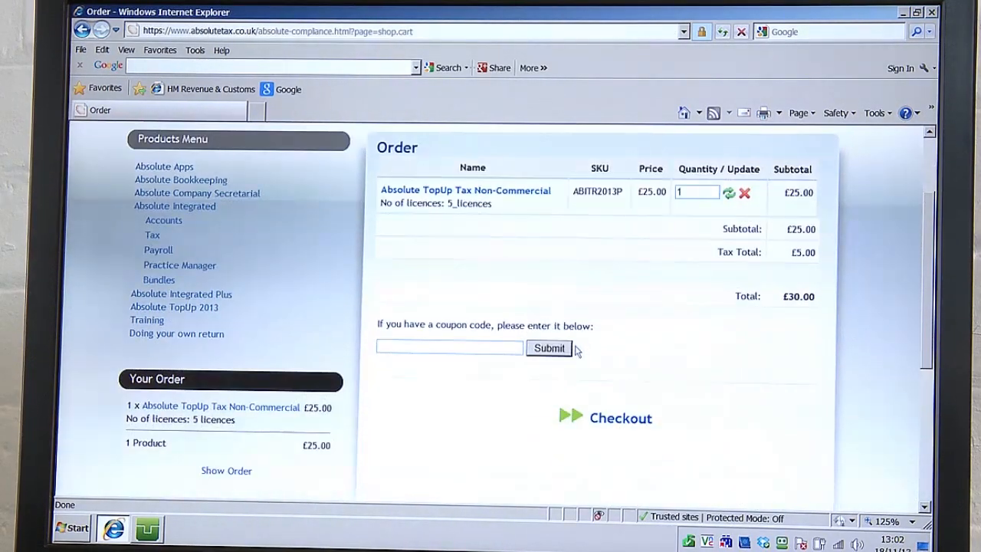
left_click(620, 417)
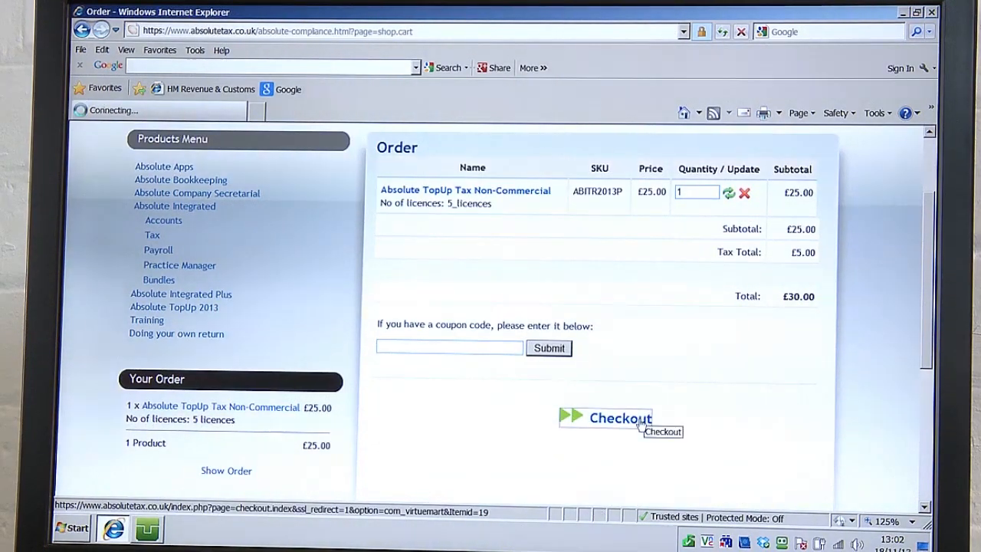
left_click(622, 418)
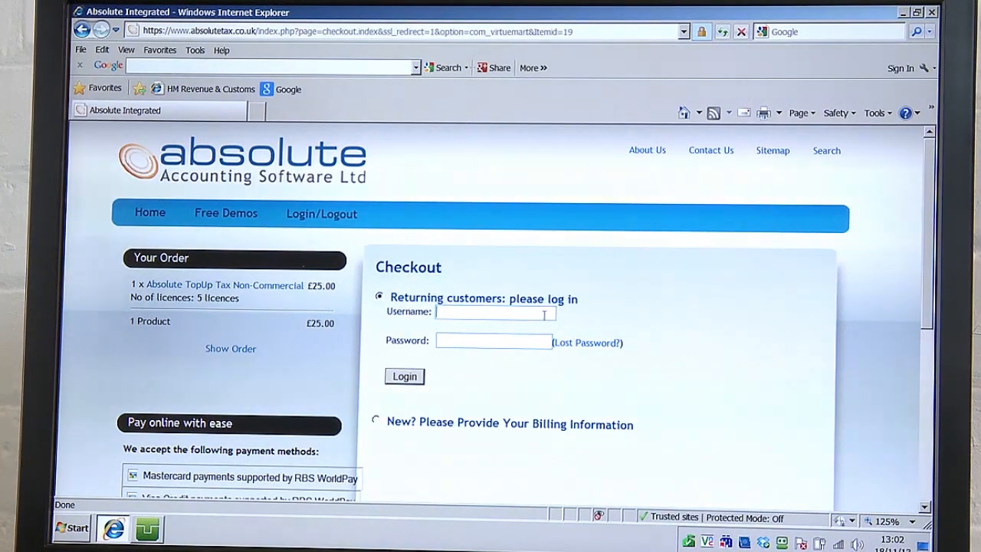
left_click(376, 422)
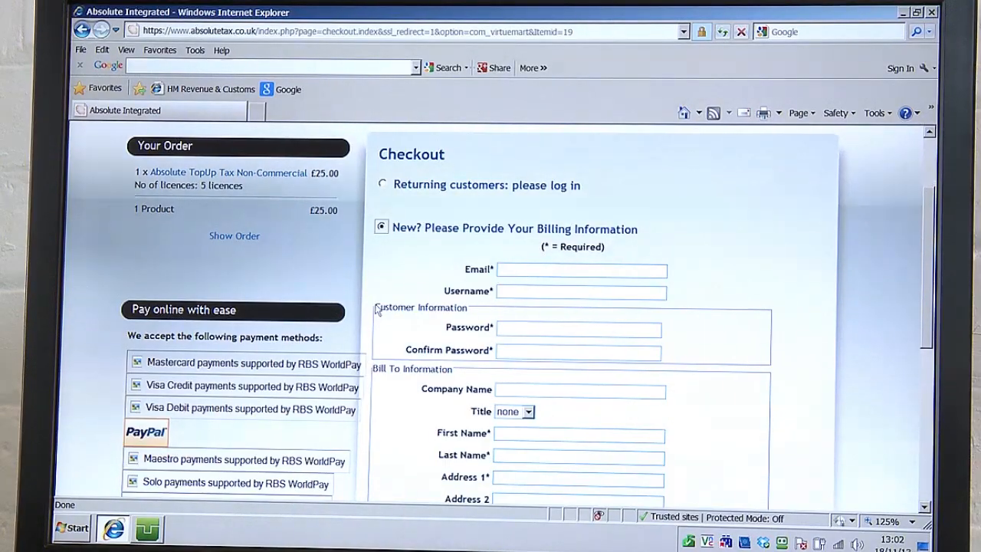
scroll("down", 3)
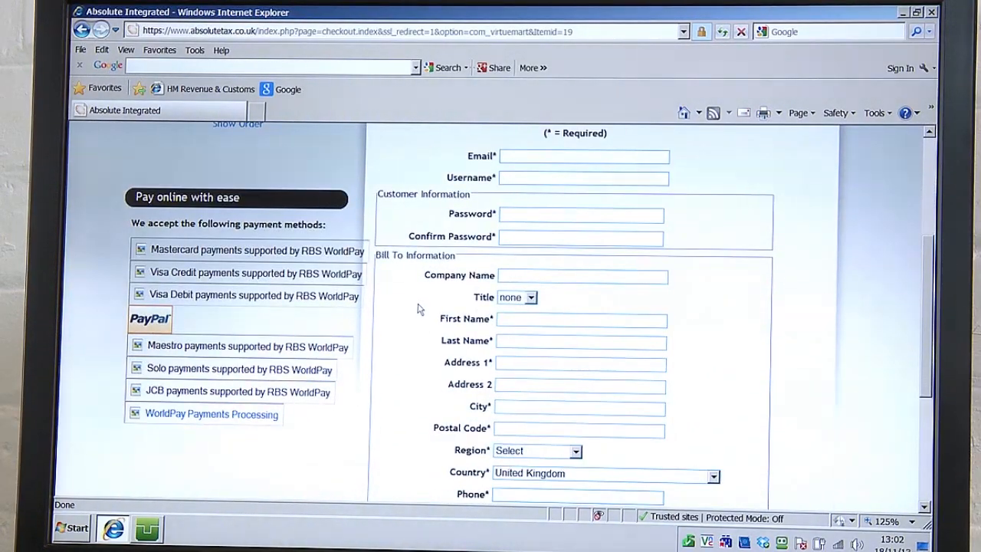
scroll("up", 3)
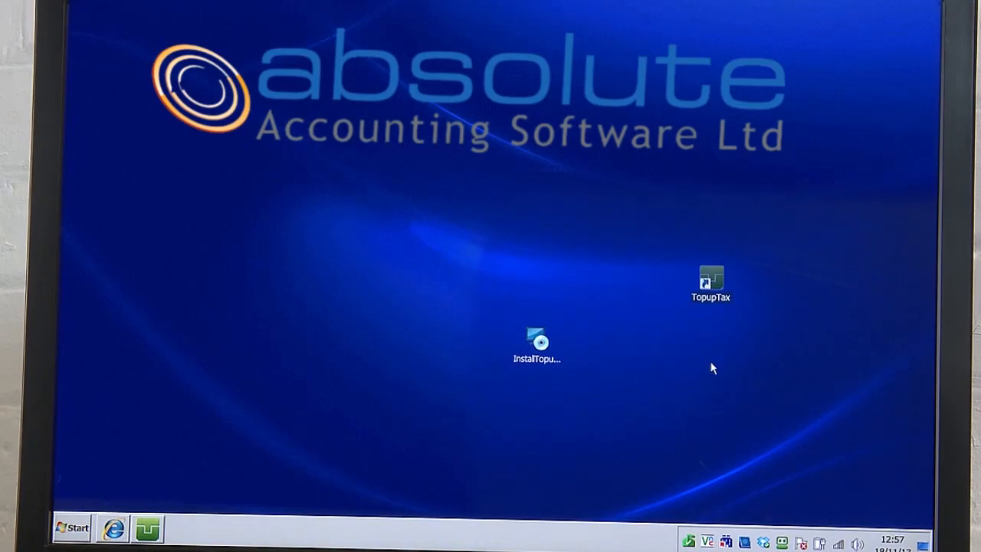
Step: Launch TopUp Tax from the desktop shortcut and review the Settings licensing tab
double_click(710, 278)
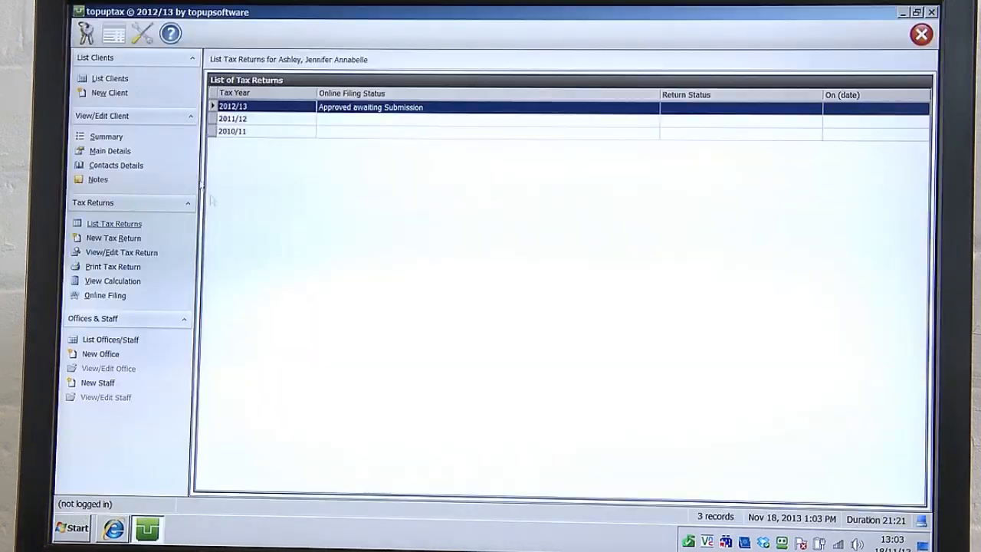
left_click(142, 33)
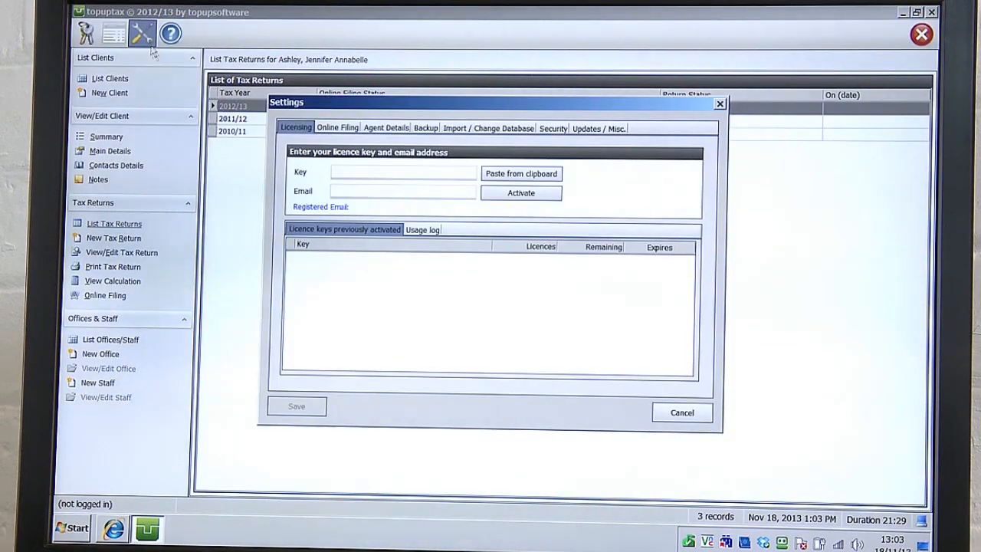
left_click(403, 172)
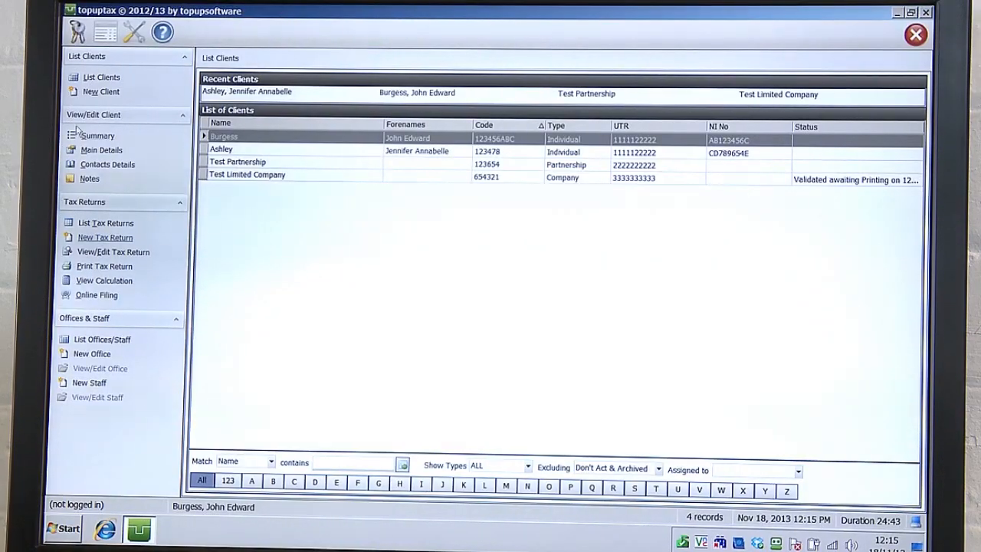
left_click(100, 92)
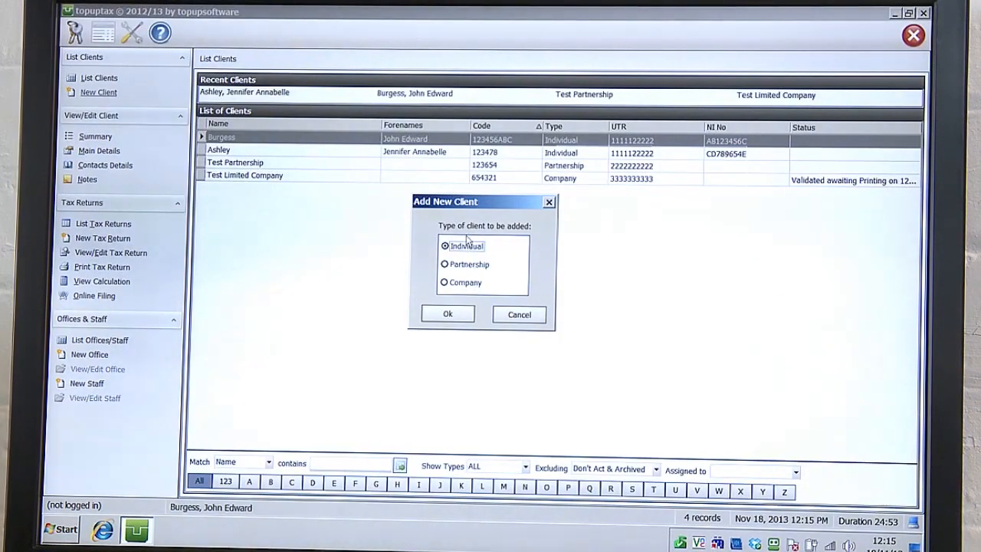
left_click(519, 314)
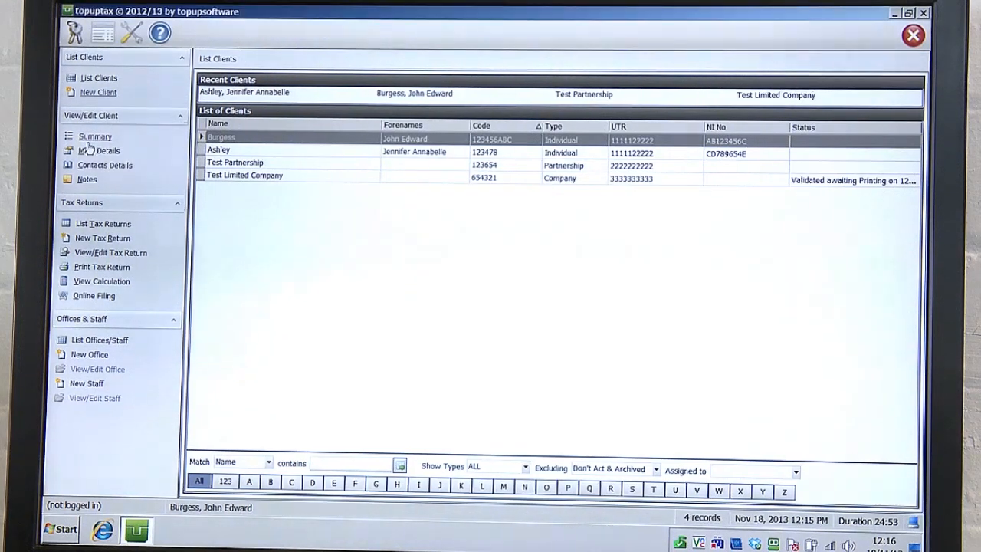